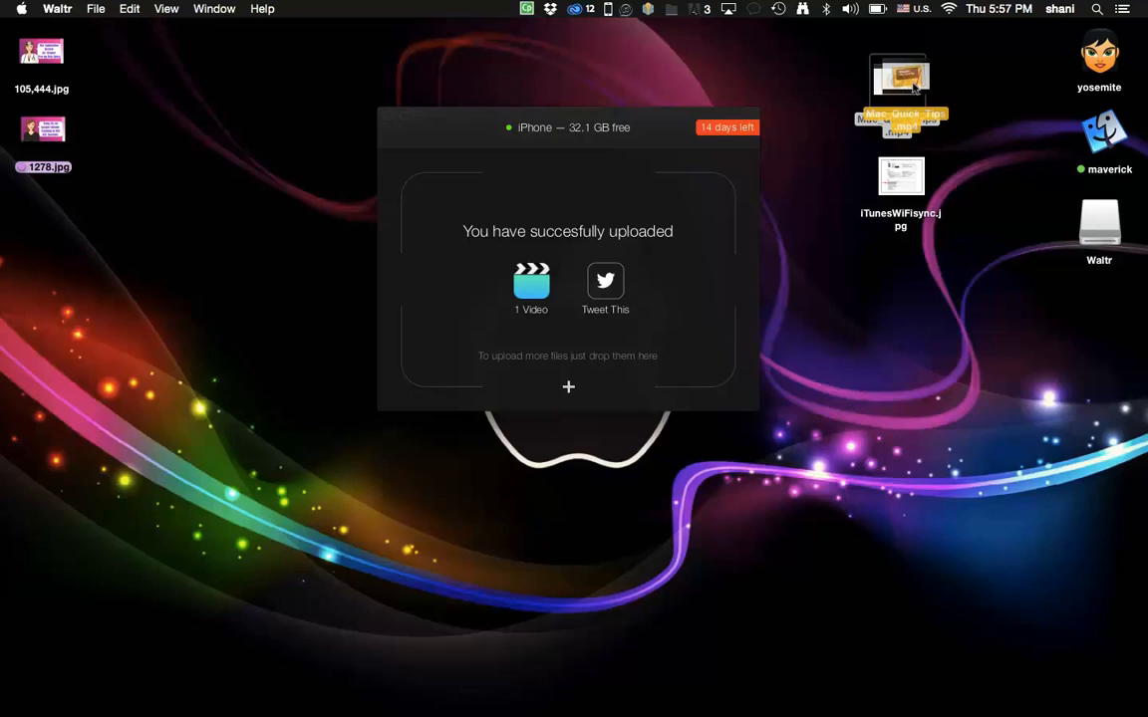
Step: Drag Mac_Quick_Tips.mp4 from the desktop into the Waltr drop area to upload it
{"action": "left_click_drag", "start_coordinate": [900, 78], "coordinate": [568, 279]}
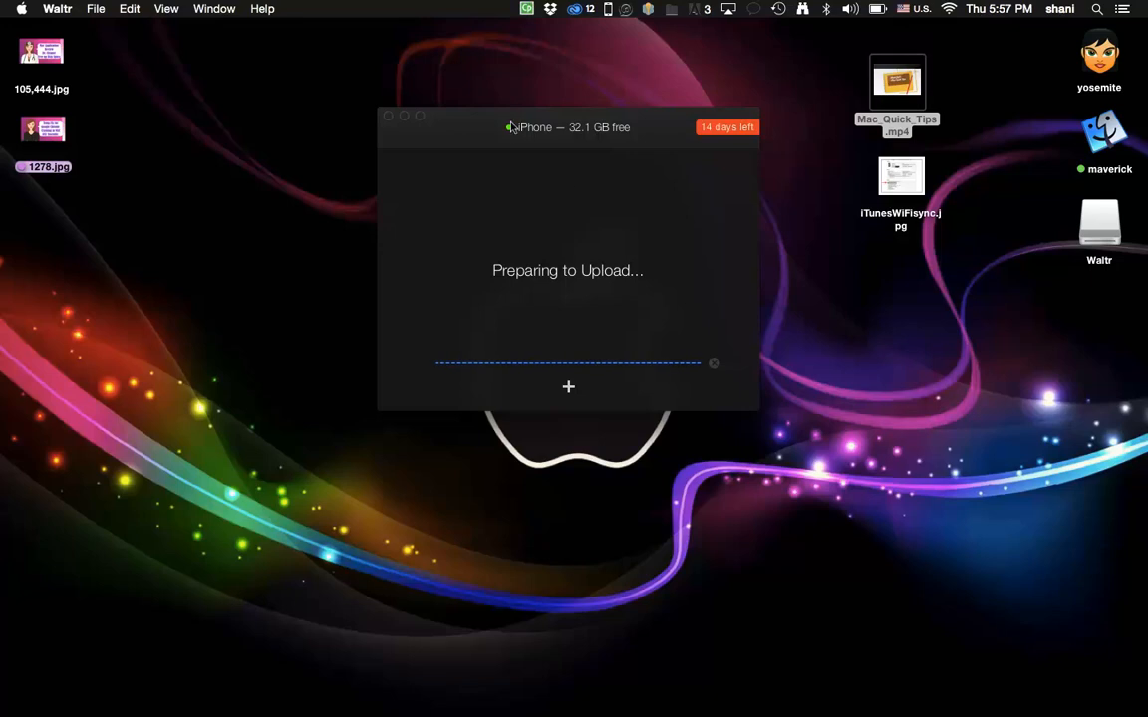
{"action": "mouse_move", "coordinate": [620, 149]}
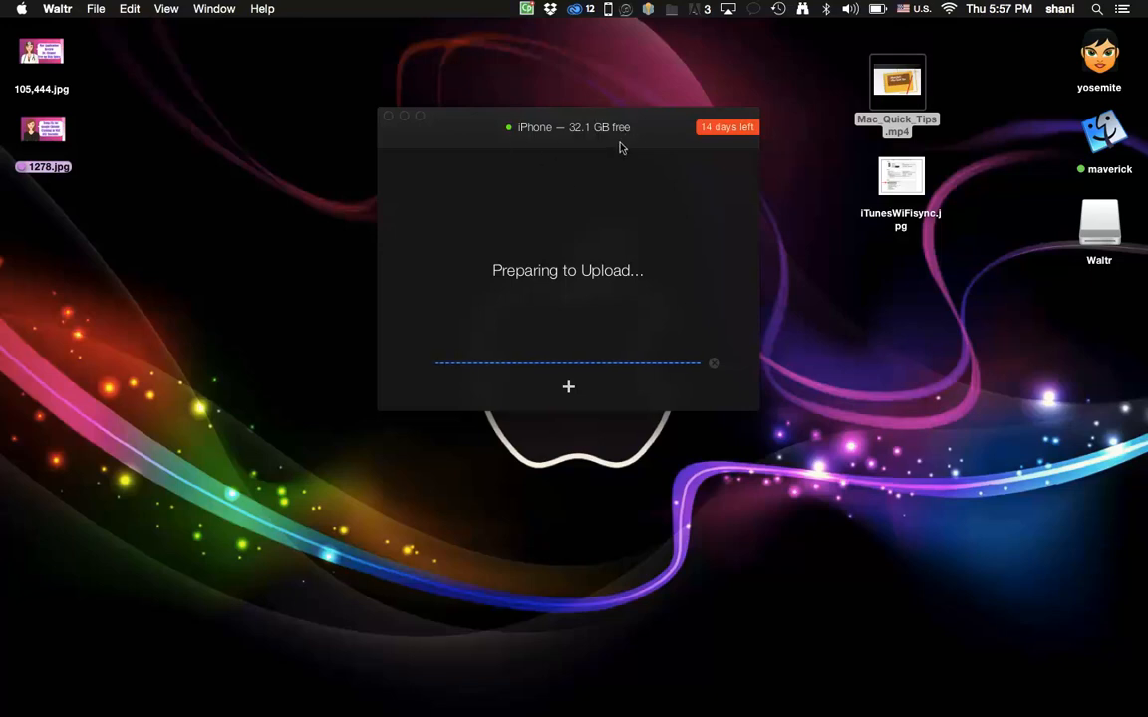
{"action": "mouse_move", "coordinate": [614, 237]}
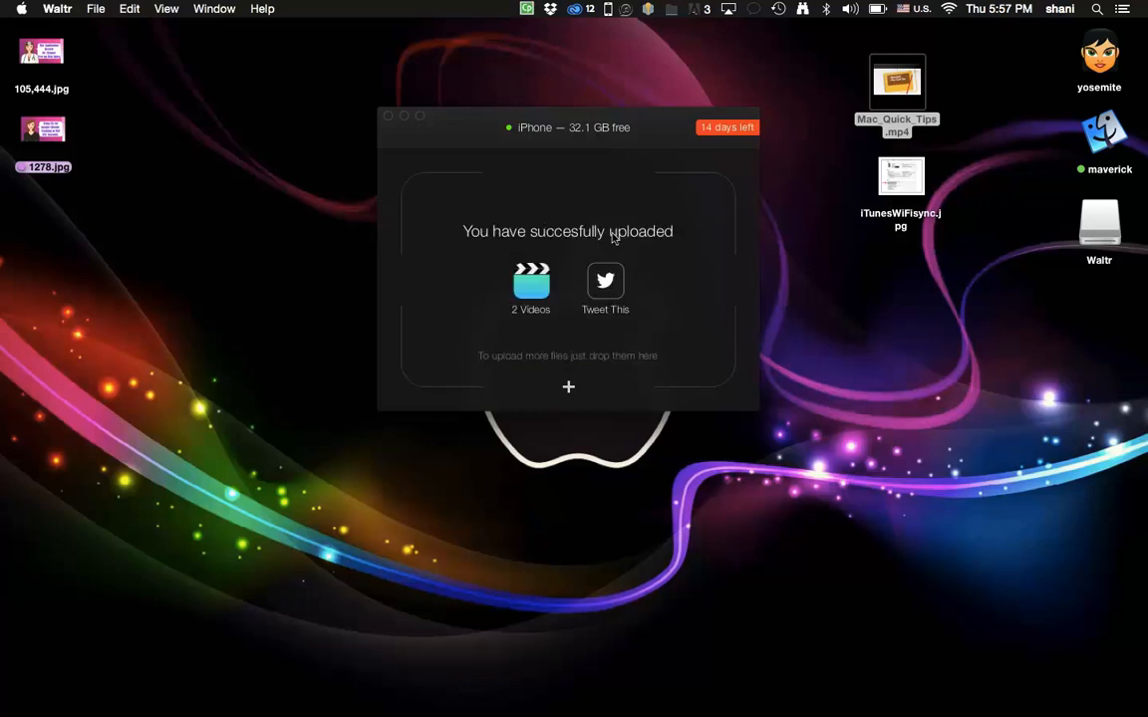
{"action": "mouse_move", "coordinate": [530, 284]}
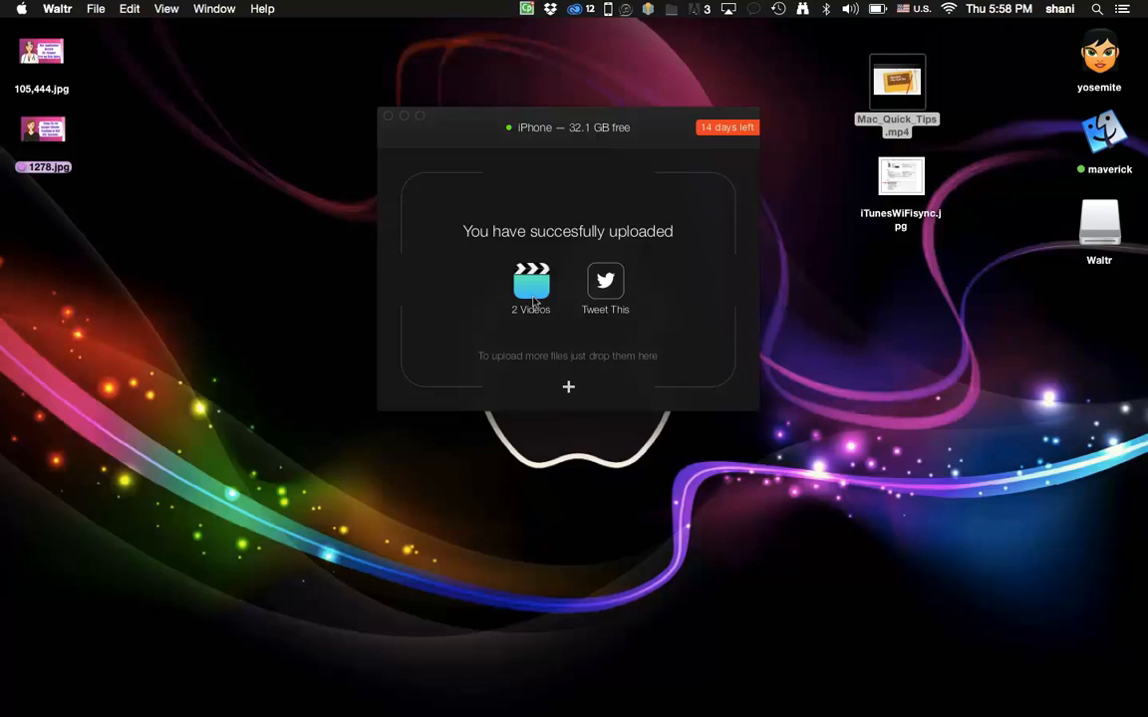
{"action": "mouse_move", "coordinate": [671, 324]}
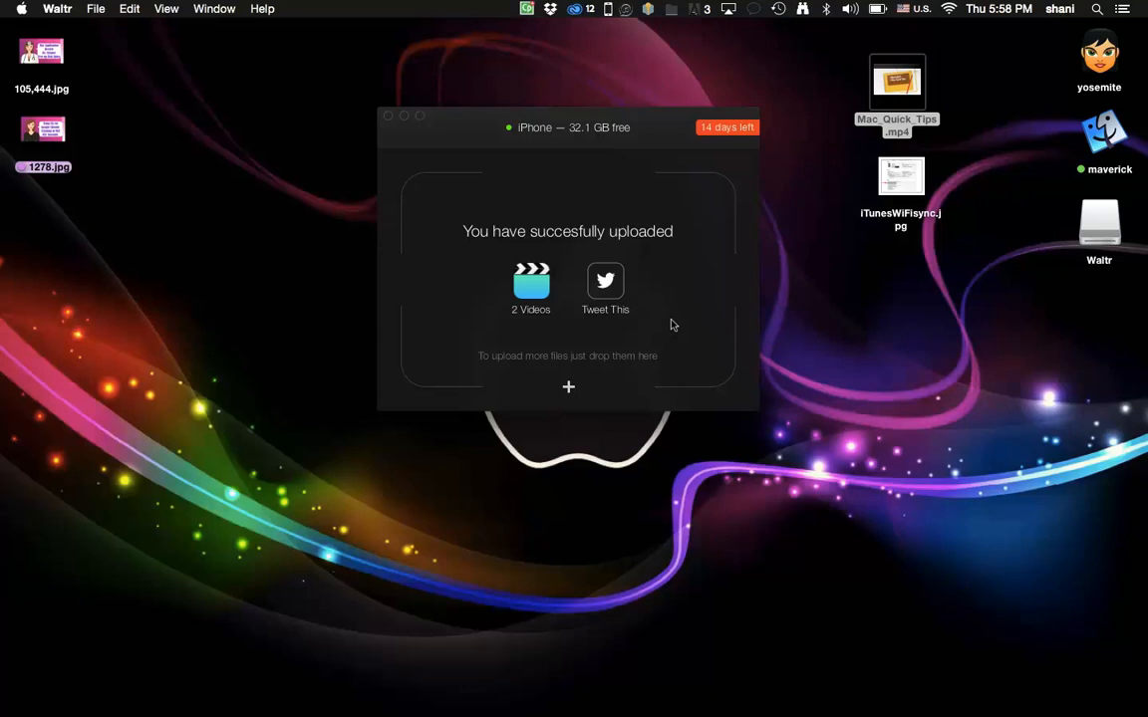
{"action": "mouse_move", "coordinate": [700, 228]}
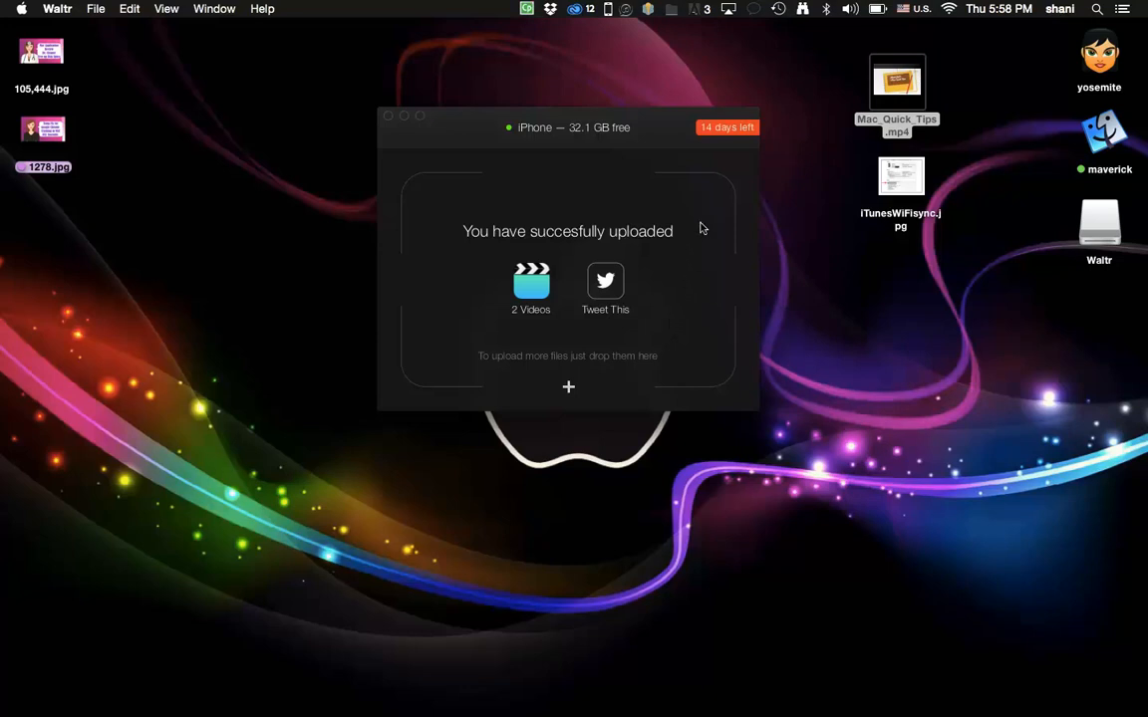
{"action": "mouse_move", "coordinate": [715, 304]}
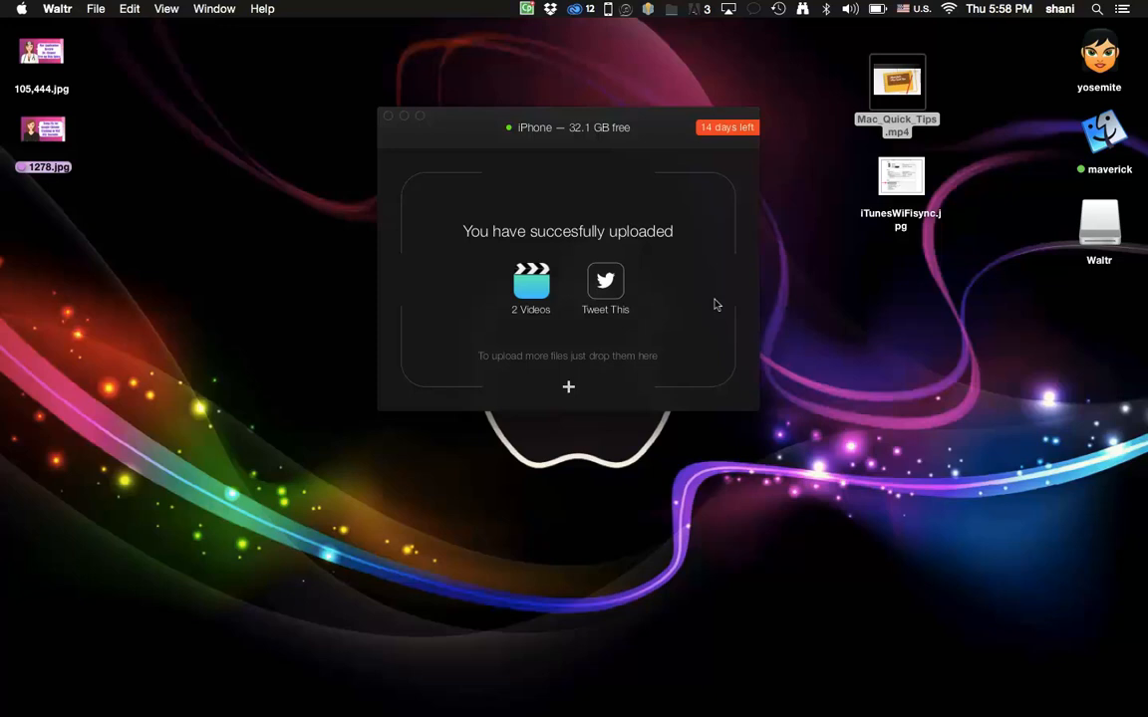